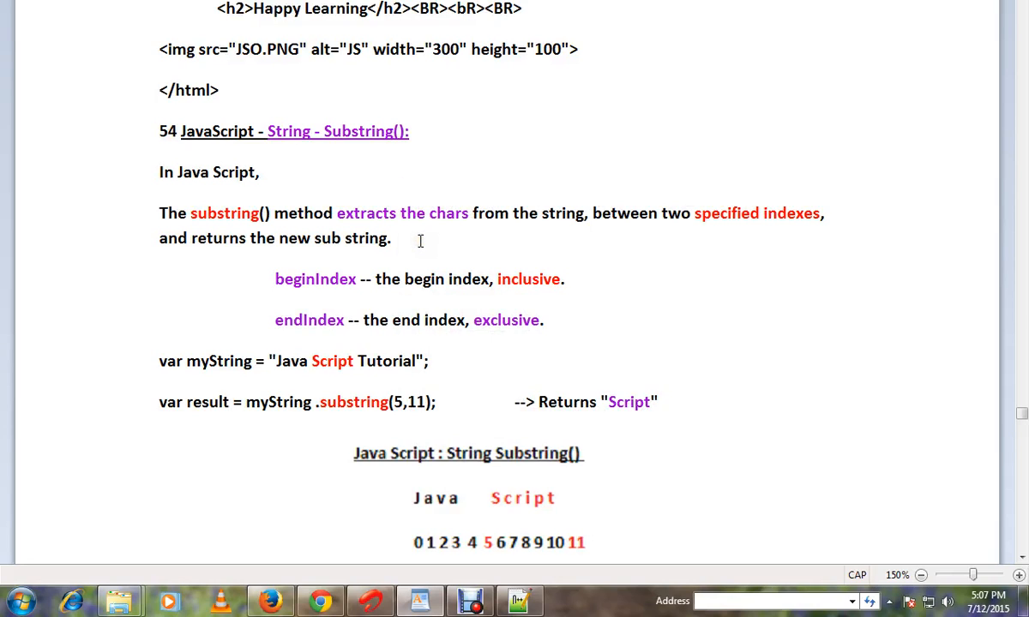
mouse_move(425, 247)
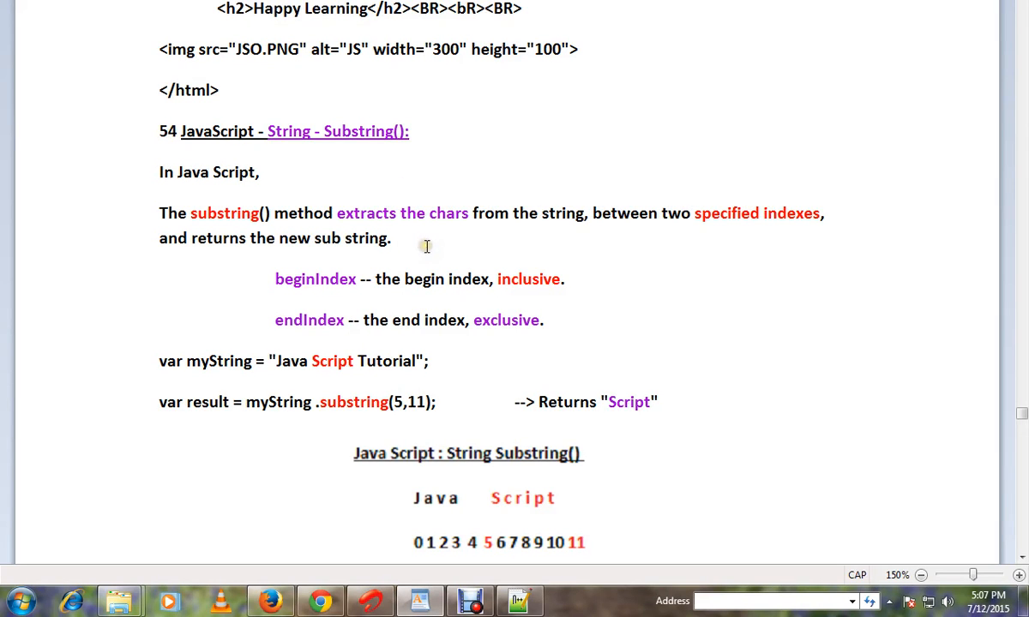
mouse_move(251, 267)
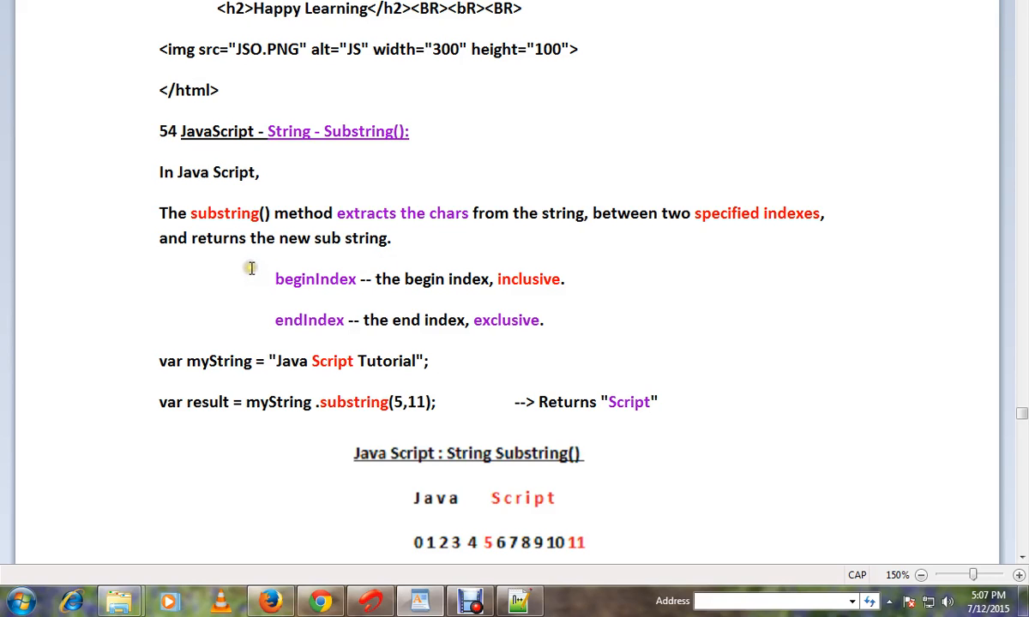
Step: Review the substring example, highlighting the word Script, the end index 11 and the returned value
scroll(down, 3)
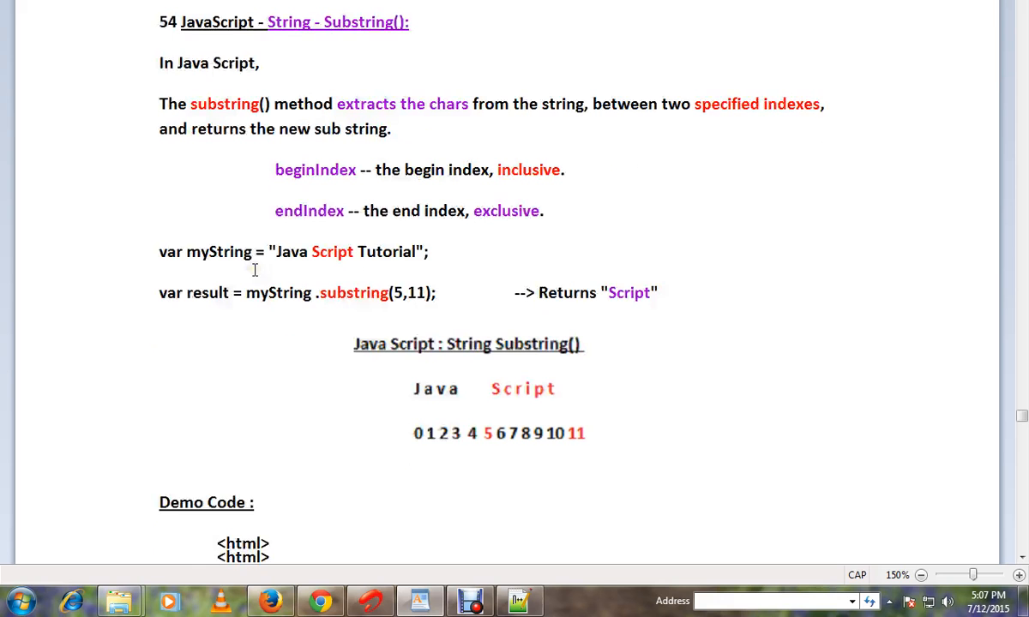
scroll(down, 3)
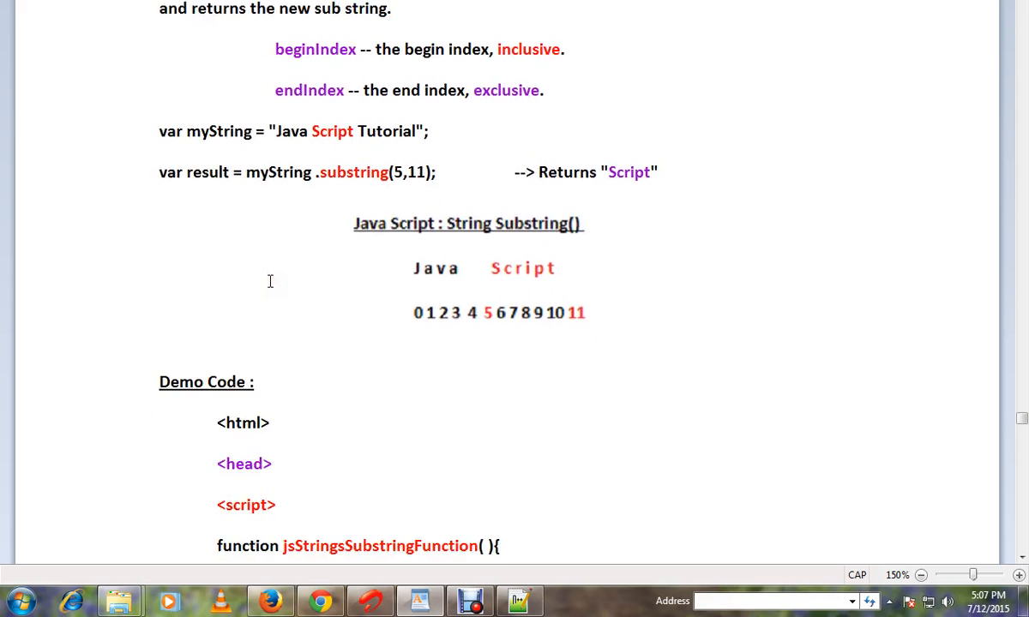
mouse_move(377, 131)
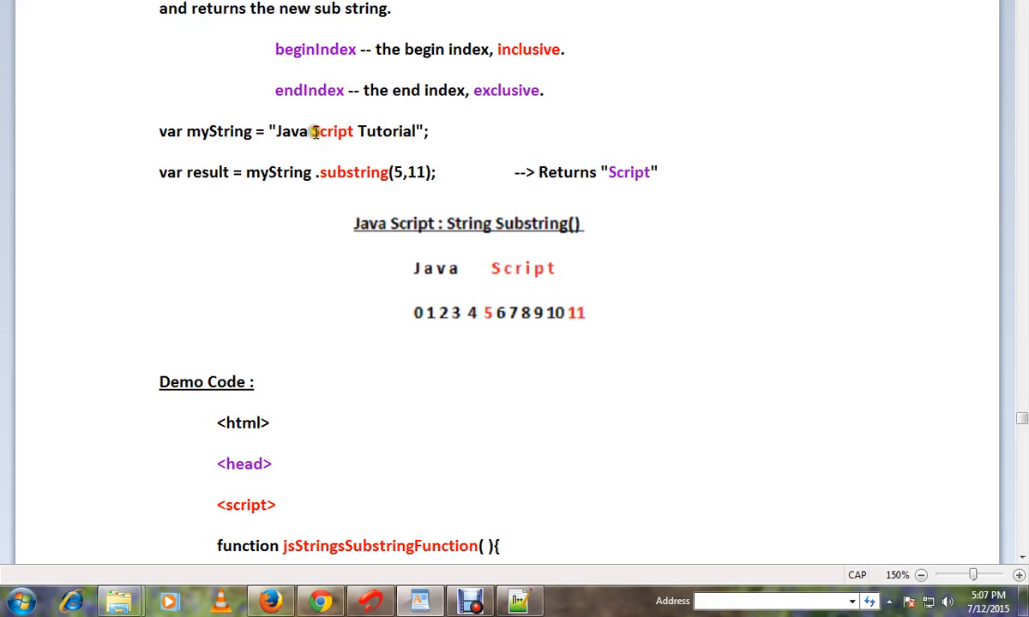
double_click(333, 130)
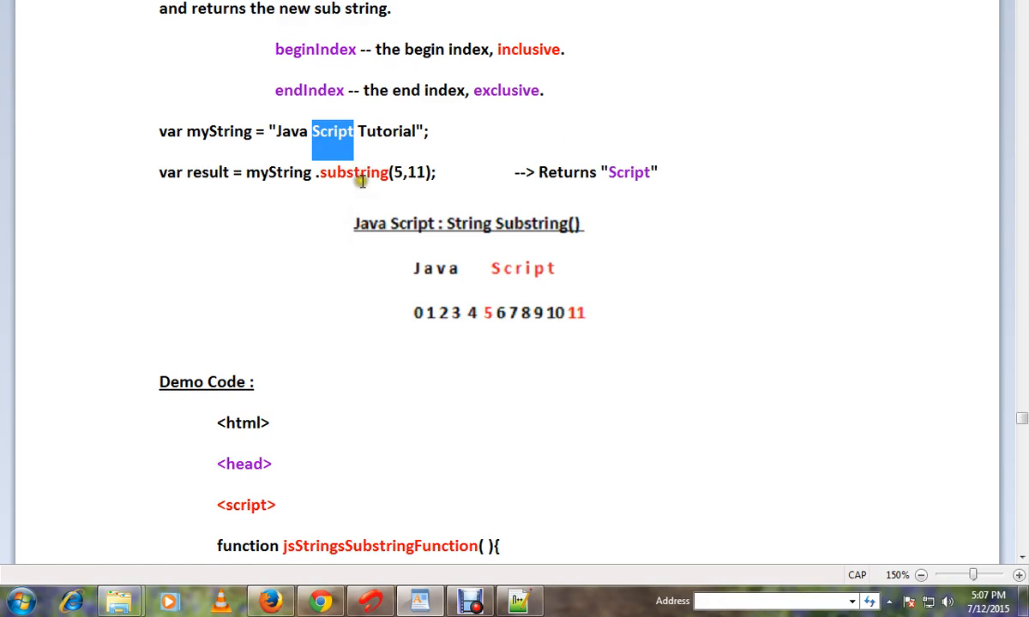
click(399, 171)
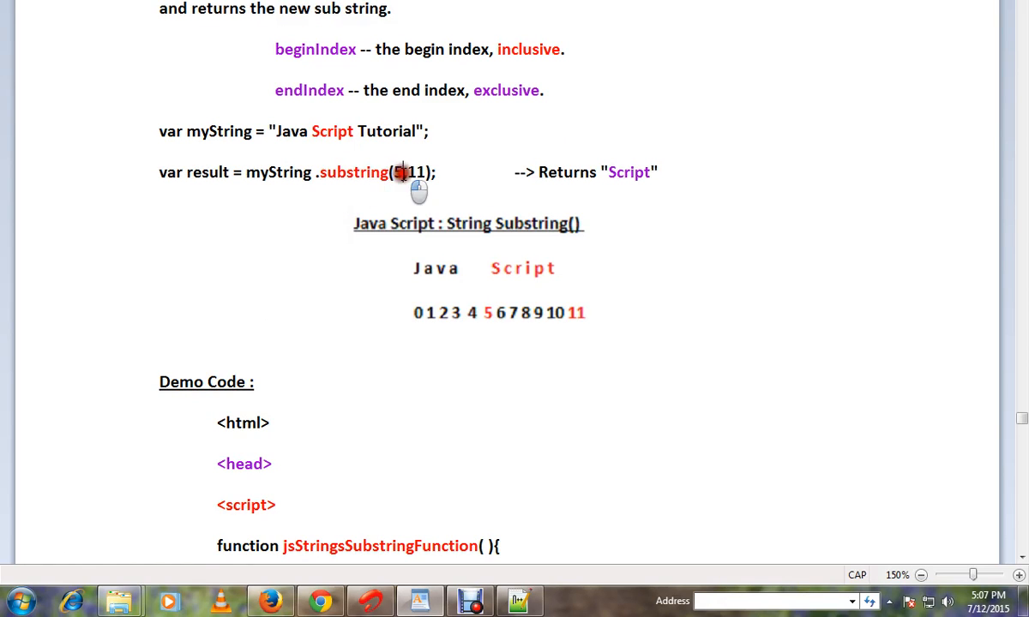
double_click(396, 172)
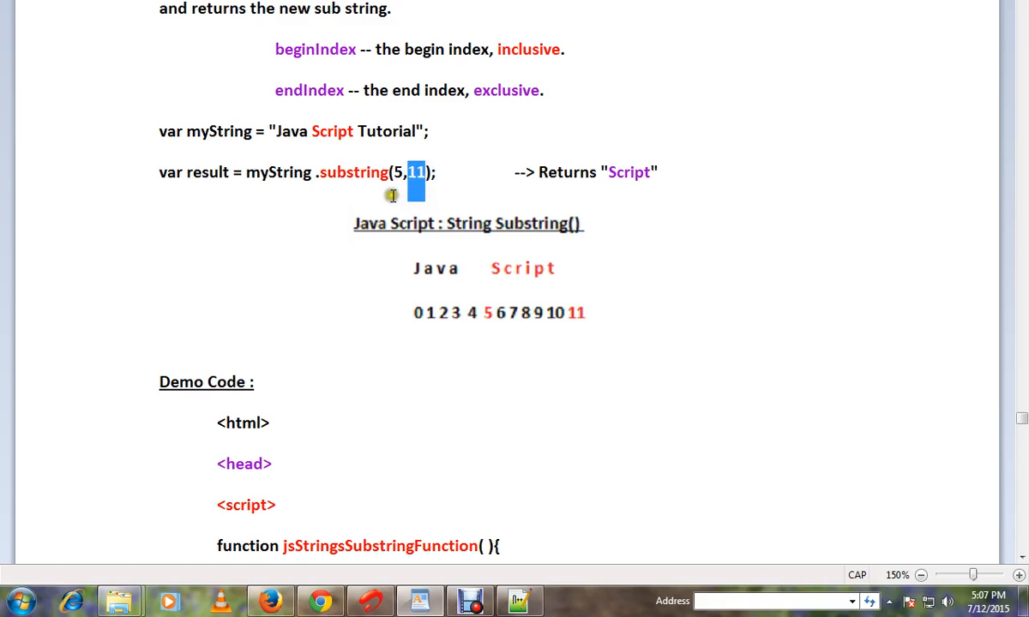
mouse_move(307, 182)
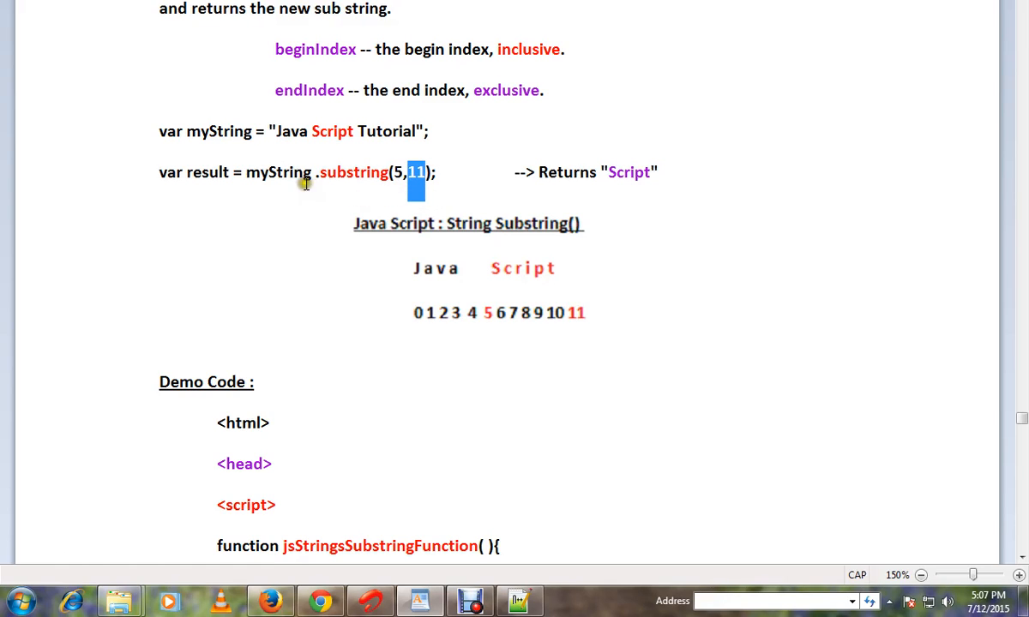
mouse_move(583, 180)
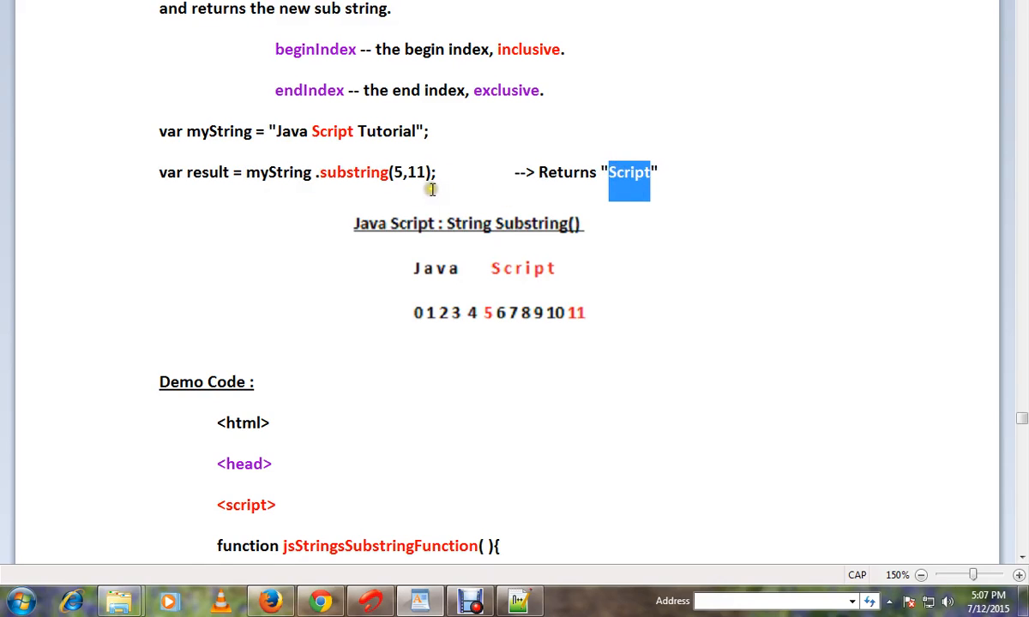
mouse_move(312, 138)
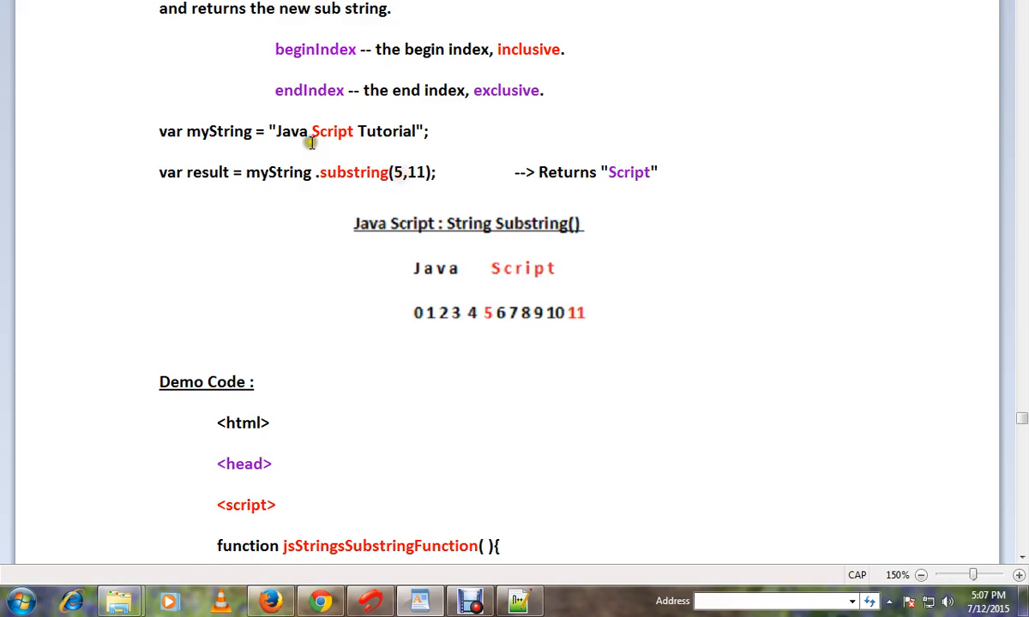
double_click(319, 130)
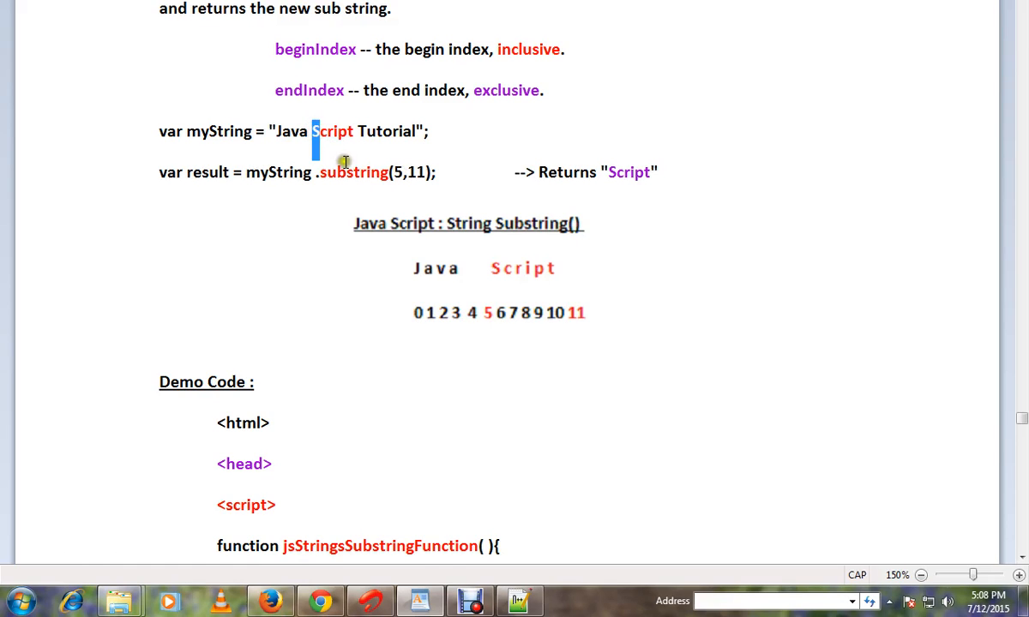
mouse_move(343, 139)
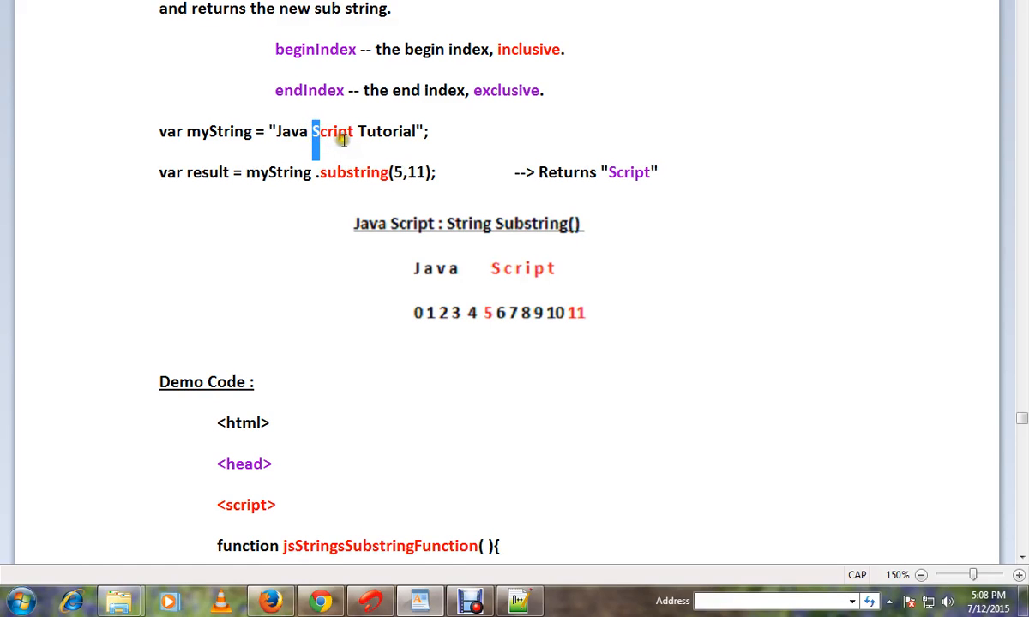
mouse_move(360, 149)
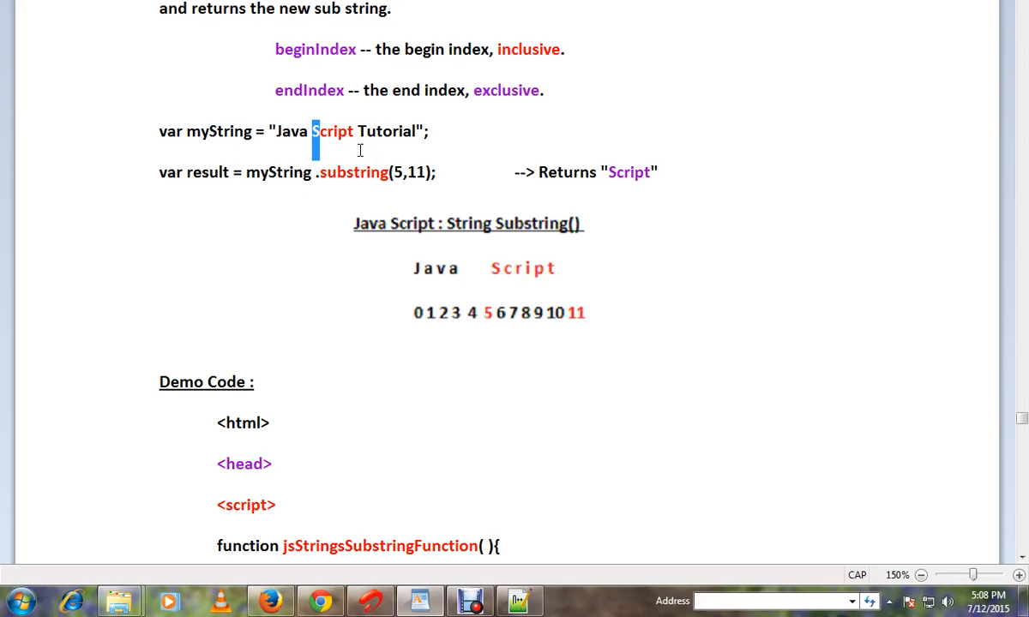
mouse_move(214, 177)
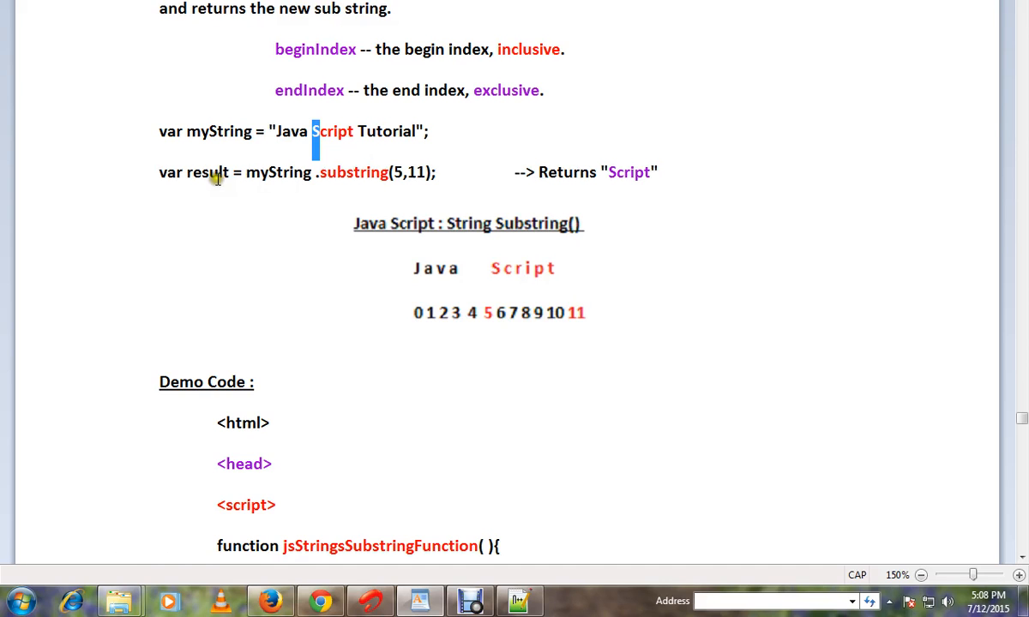
double_click(628, 172)
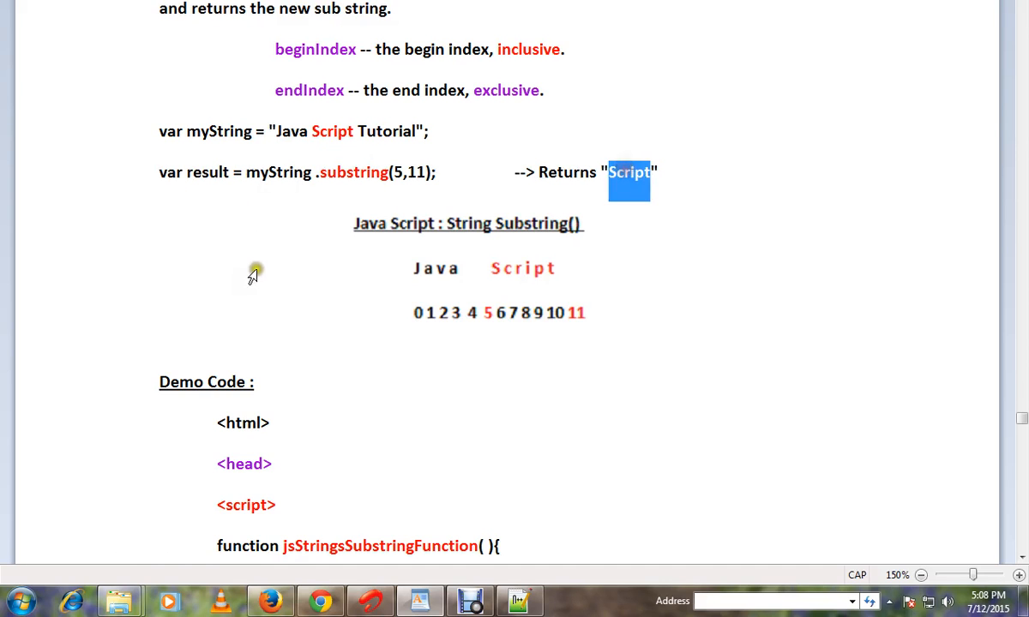
Step: Trace the 'Java Script Tutorial' string and the substring call, then run the demo to show Result = Script
scroll(down, 3)
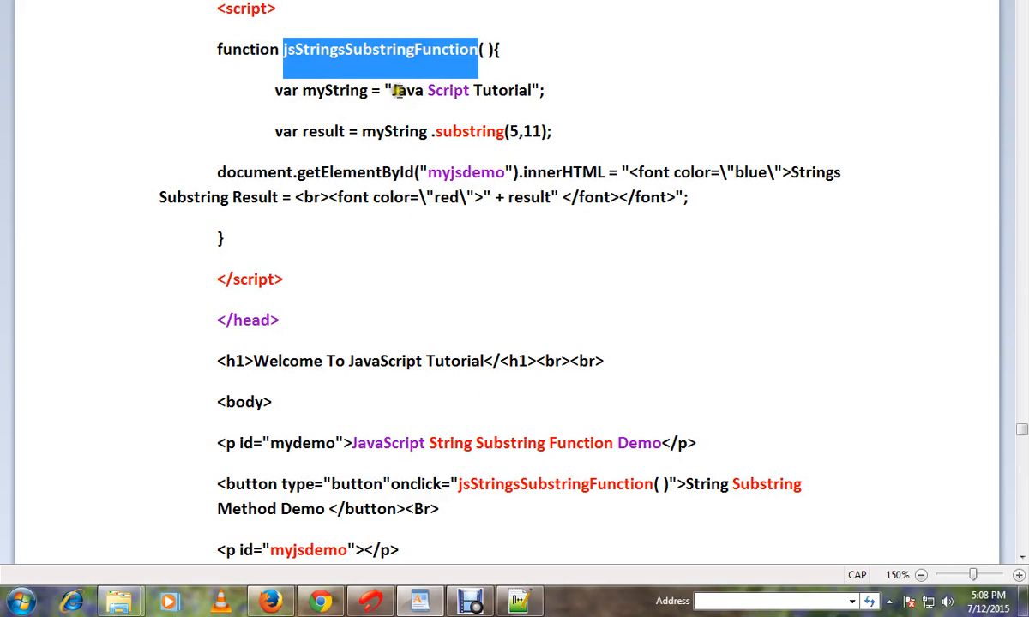
drag(393, 90, 505, 89)
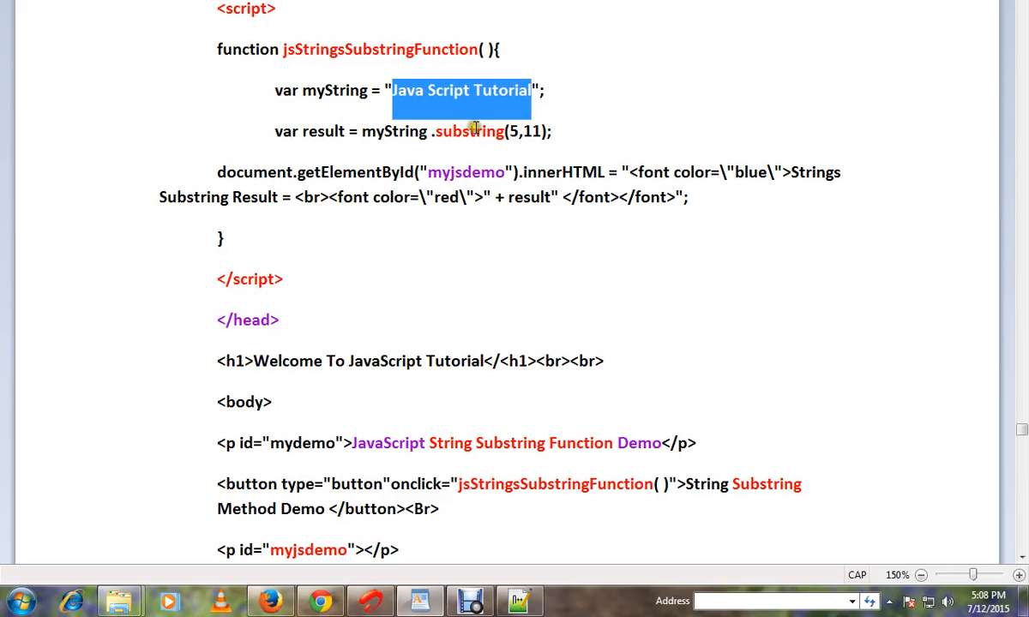
double_click(449, 89)
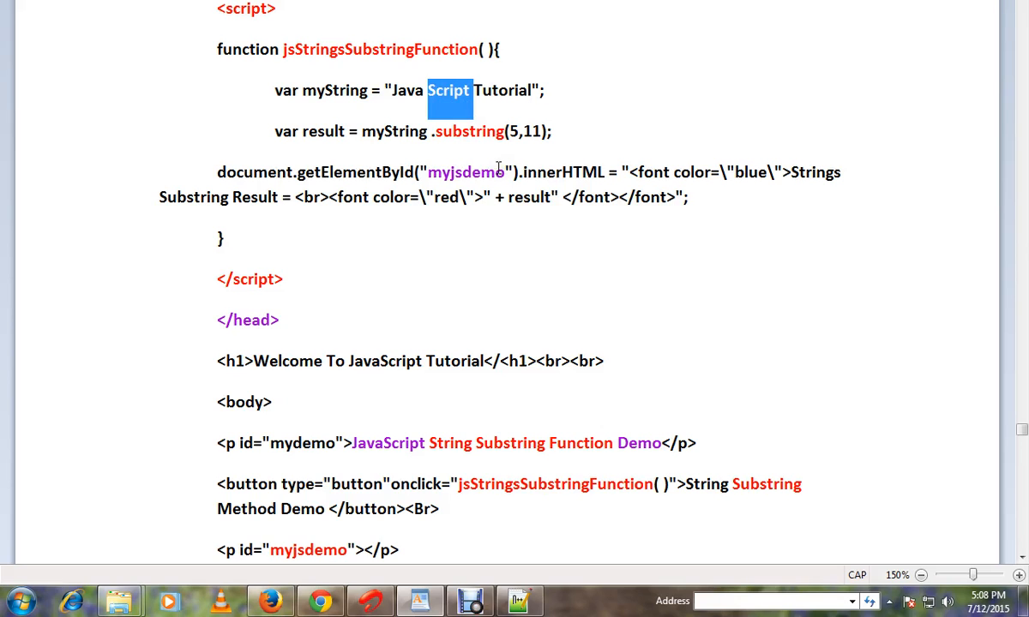
mouse_move(358, 172)
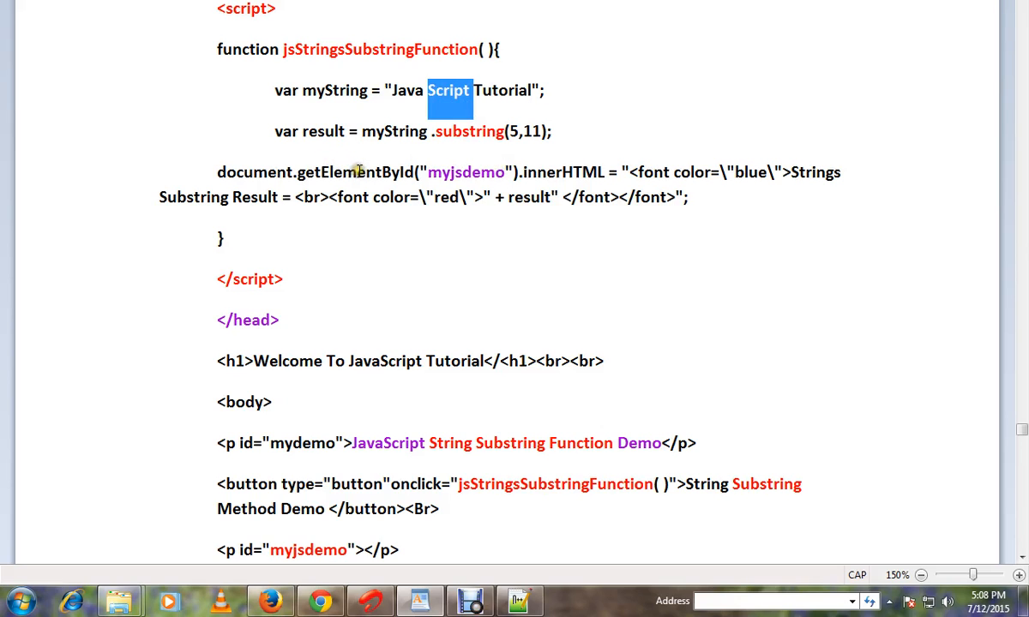
double_click(470, 130)
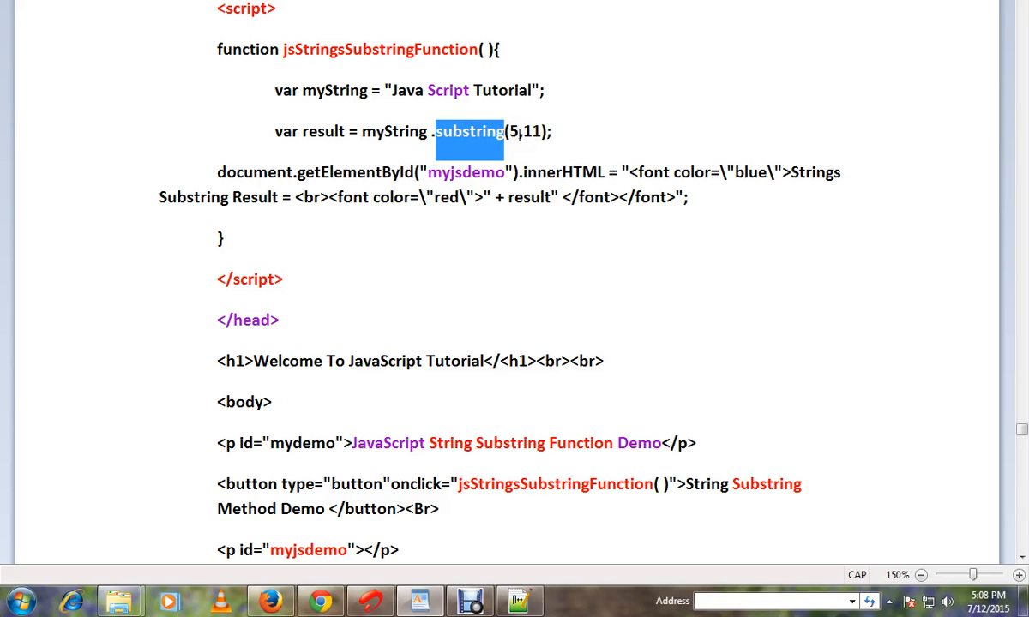
mouse_move(532, 130)
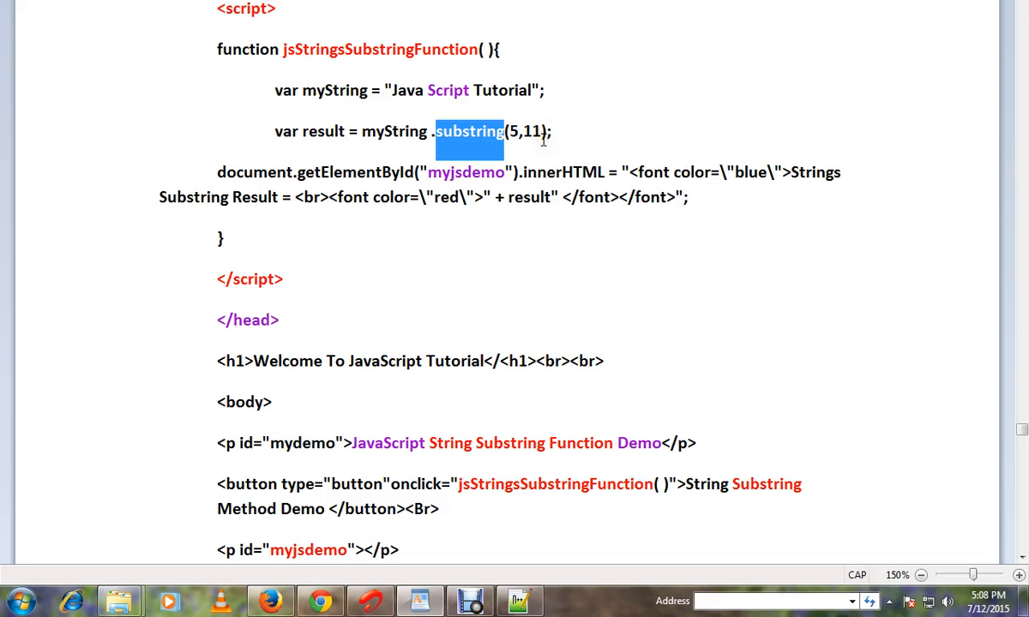
double_click(324, 130)
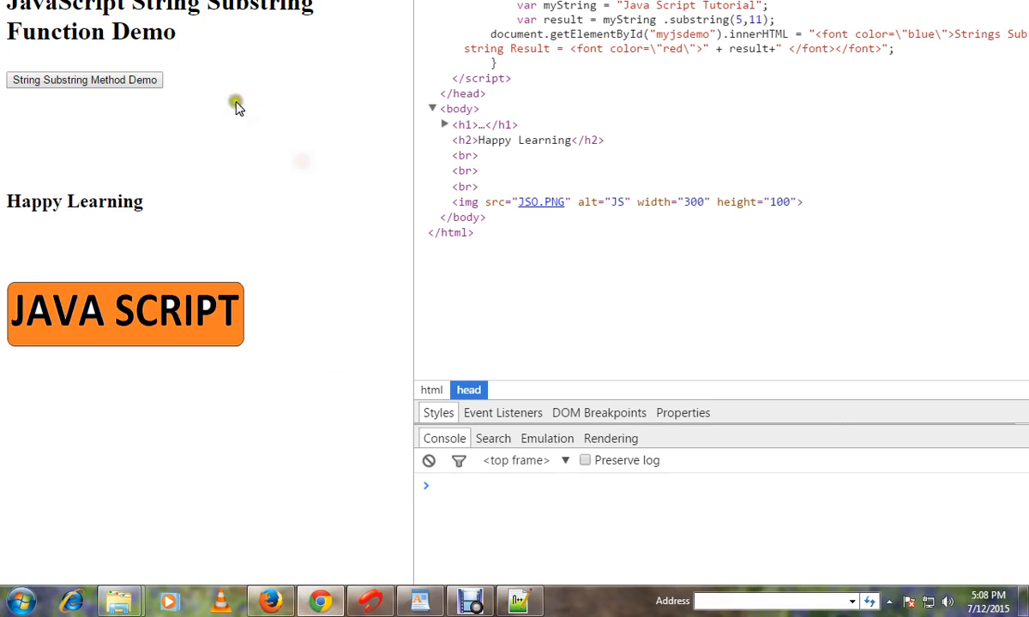
click(84, 81)
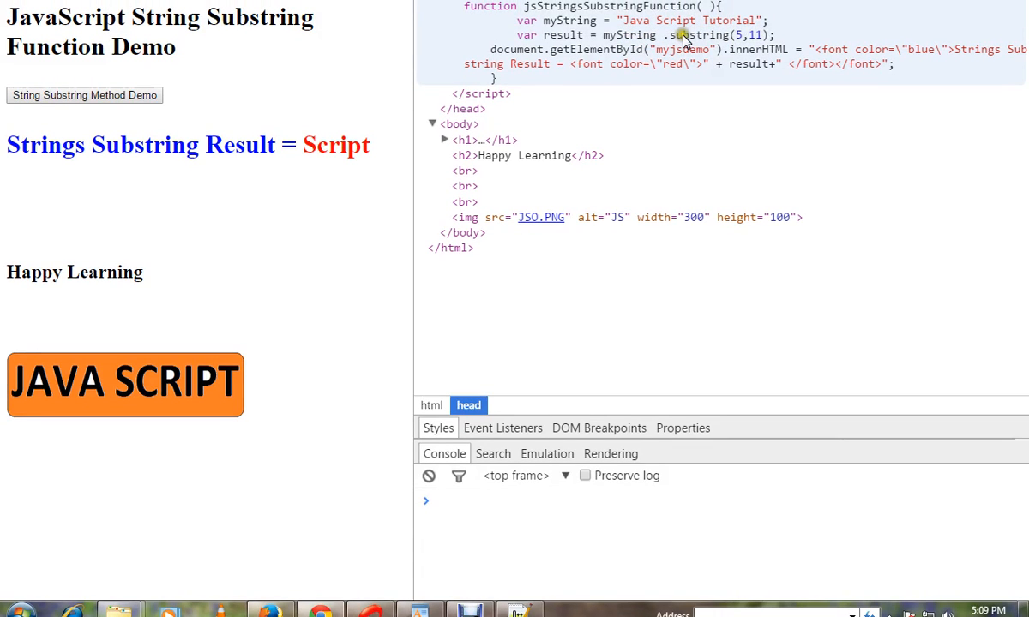
mouse_move(663, 20)
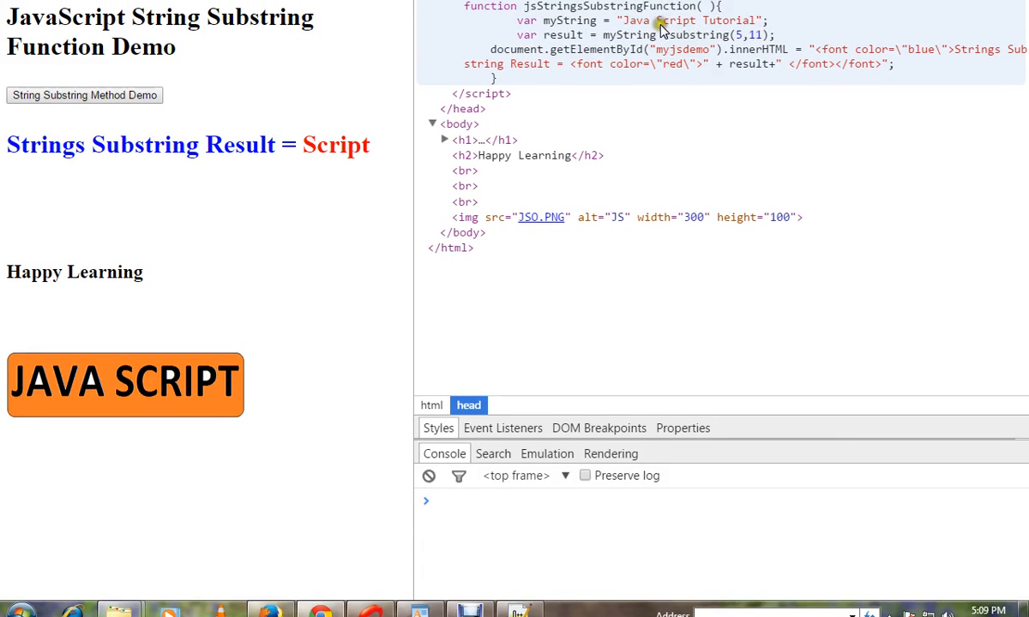
mouse_move(677, 35)
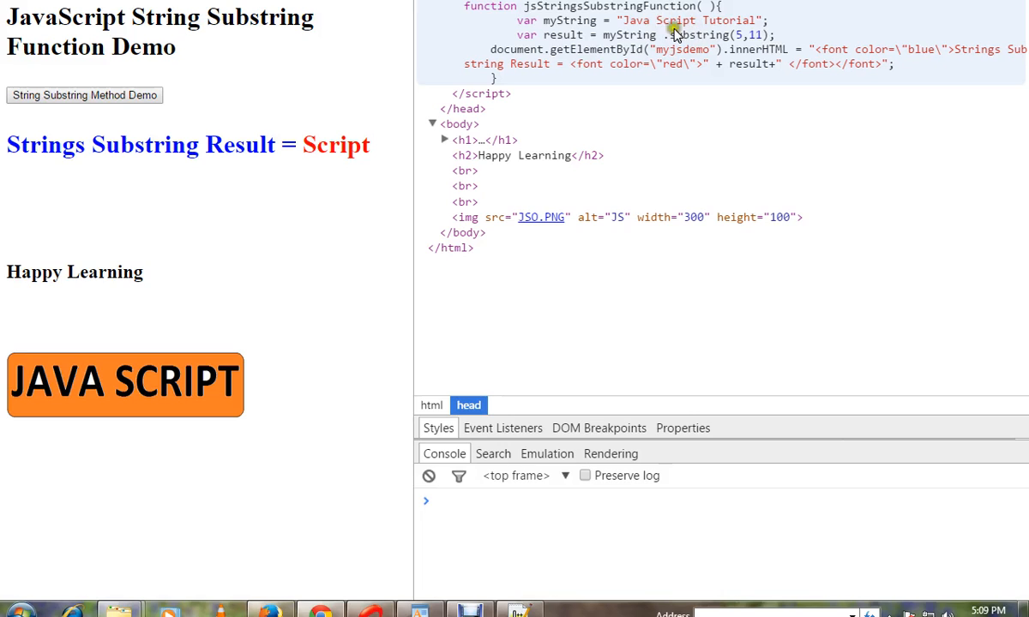
mouse_move(770, 36)
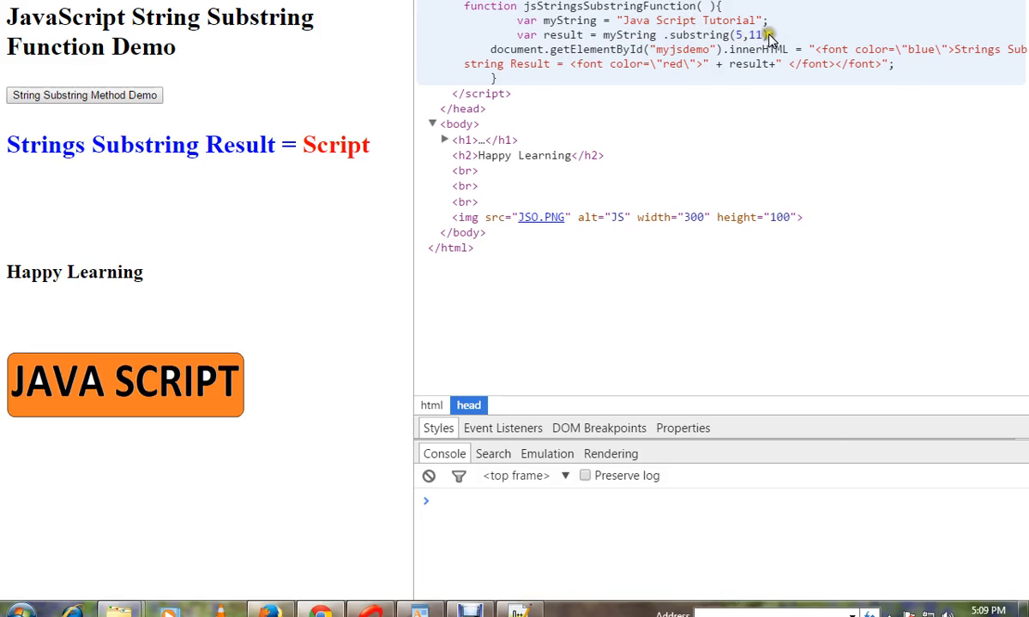
mouse_move(228, 214)
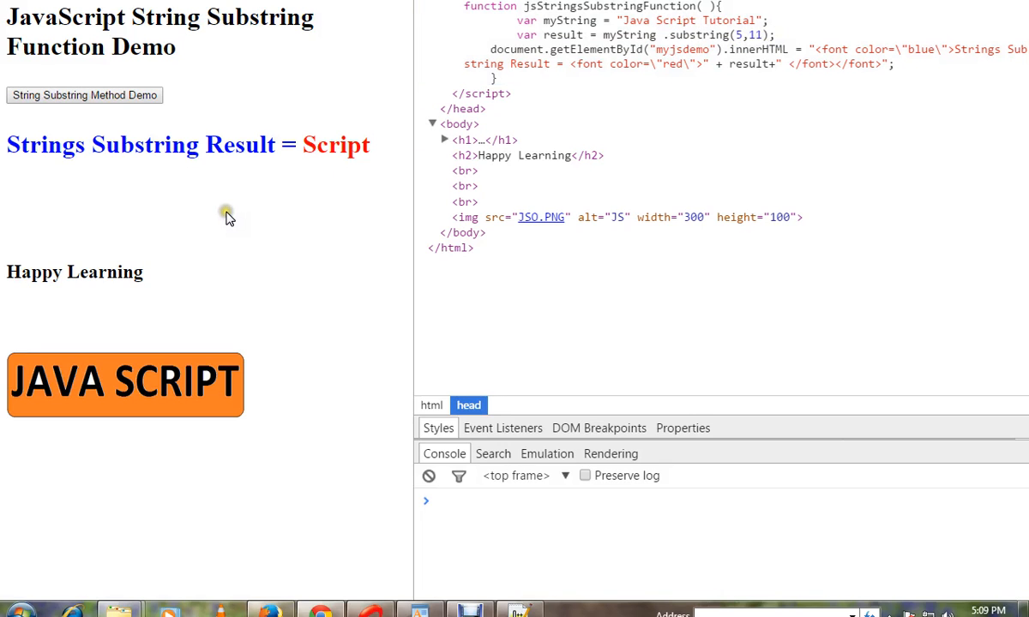
mouse_move(229, 220)
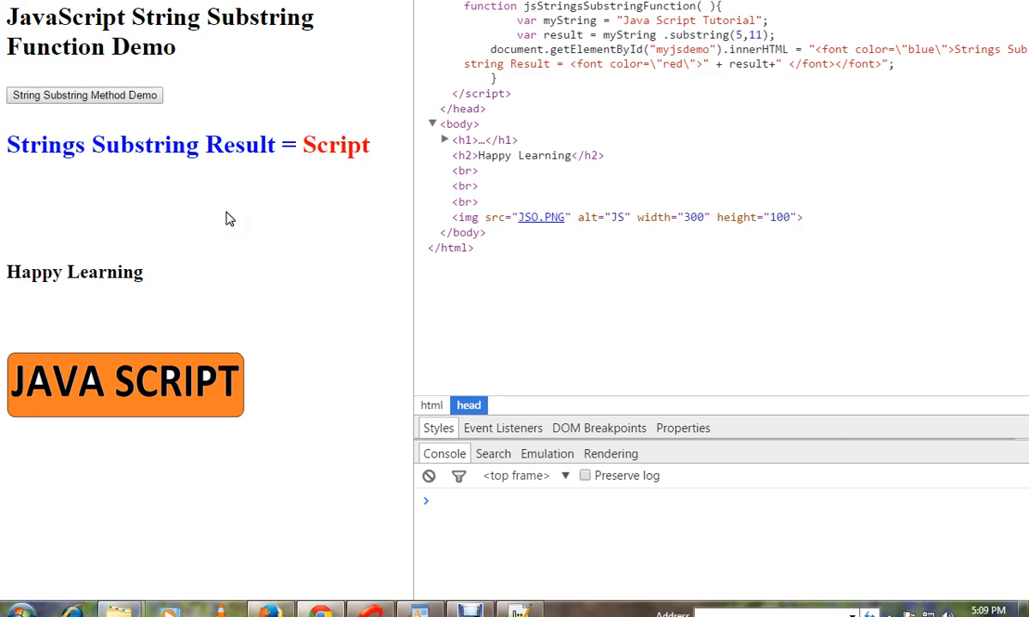